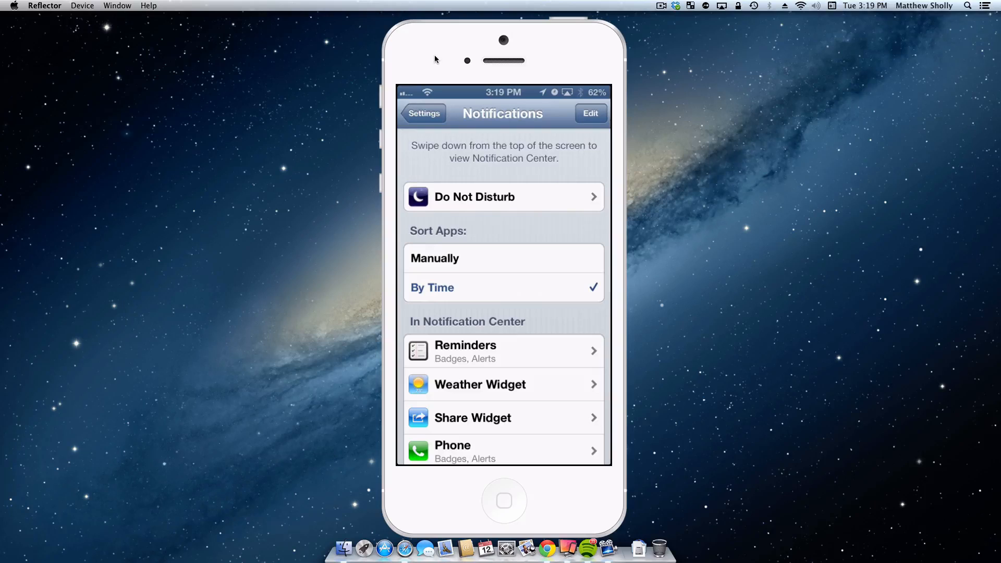
Turn Notification Center on for InstaSnap so it joins the included apps.
{"action": "scroll", "scroll_direction": "down", "scroll_amount": 3}
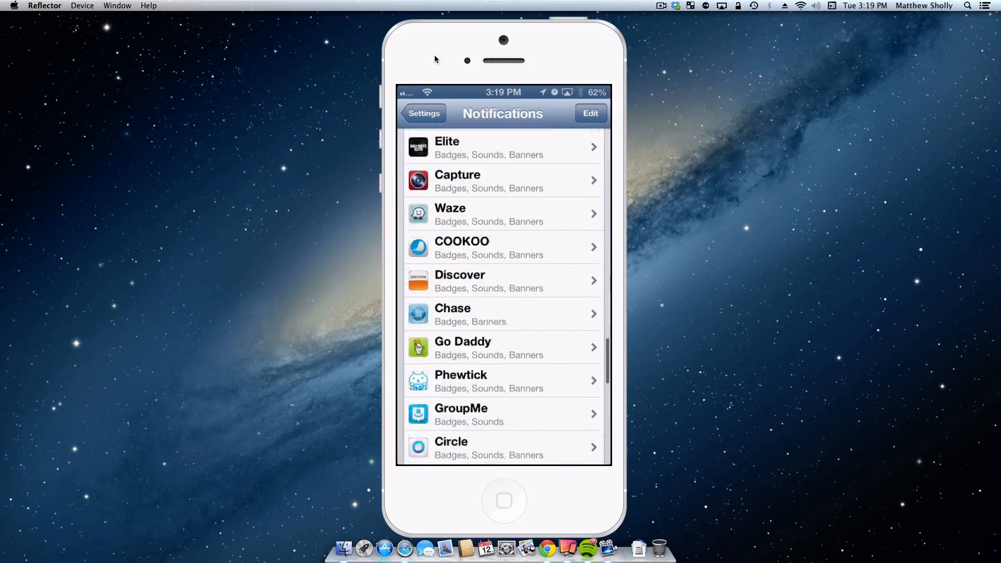
{"action": "scroll", "scroll_direction": "down", "scroll_amount": 3}
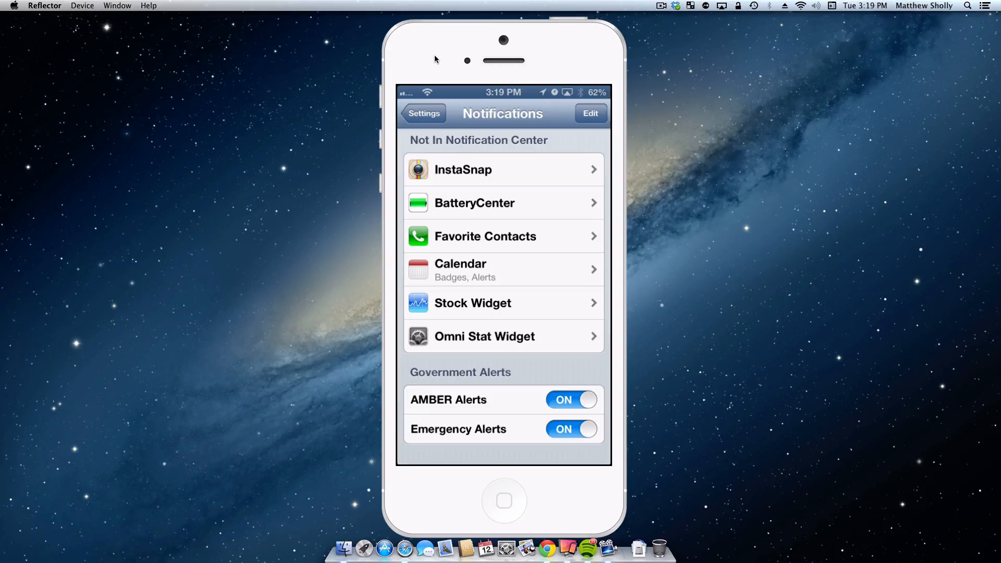
{"action": "left_click", "coordinate": [476, 168]}
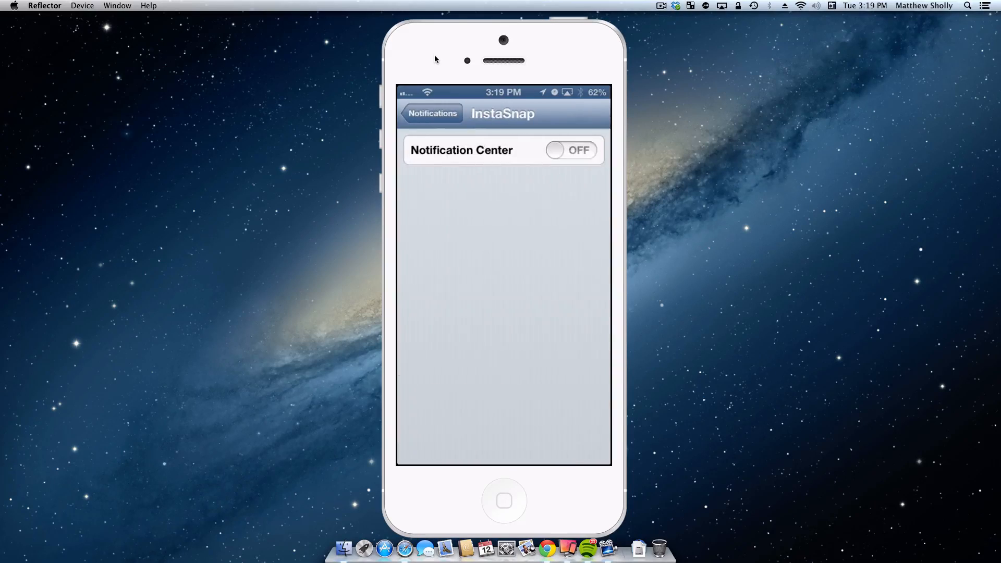
{"action": "left_click", "coordinate": [572, 150]}
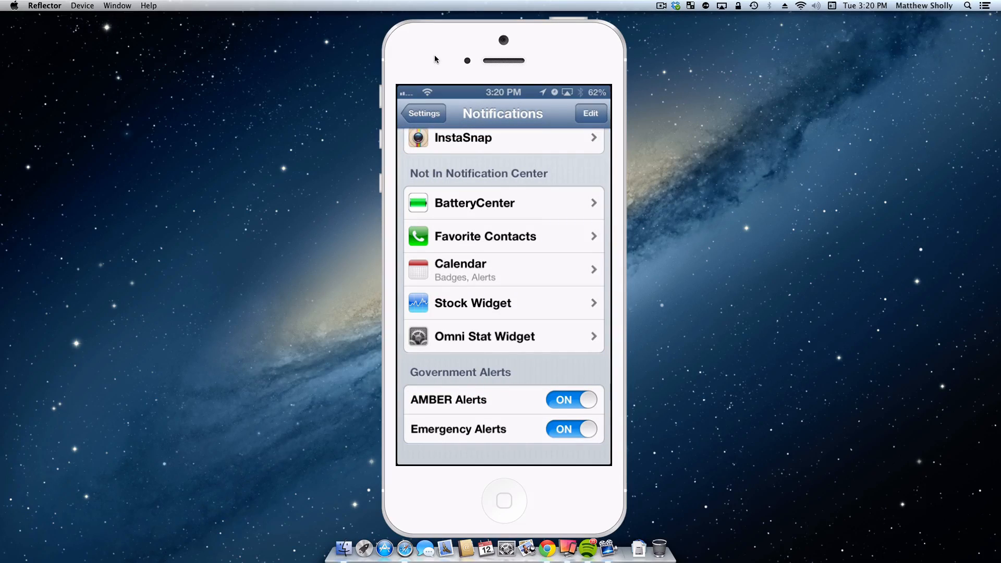
Turn Notification Center on for BatteryCenter and return to the Notifications list.
{"action": "left_click", "coordinate": [503, 202]}
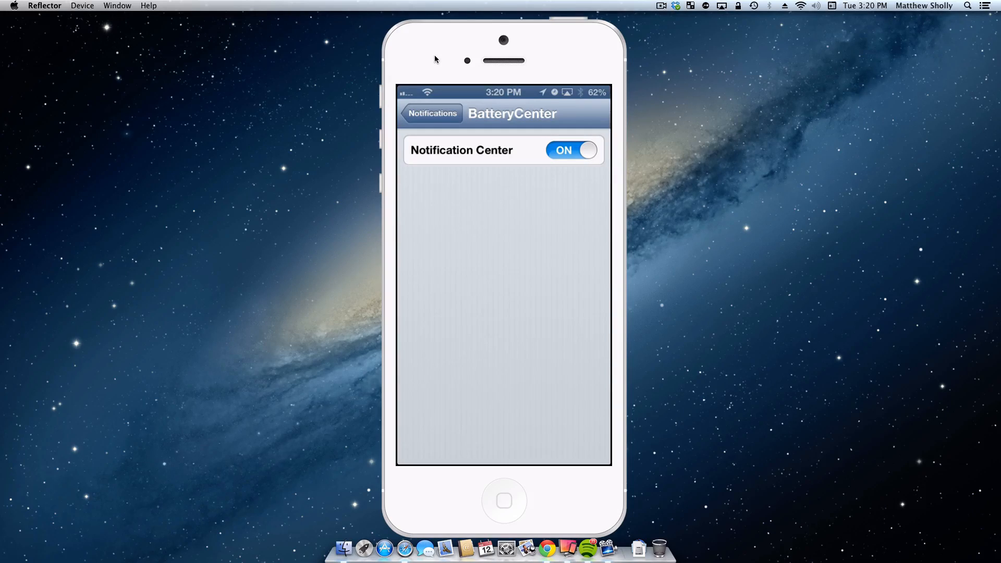
{"action": "left_click", "coordinate": [430, 112]}
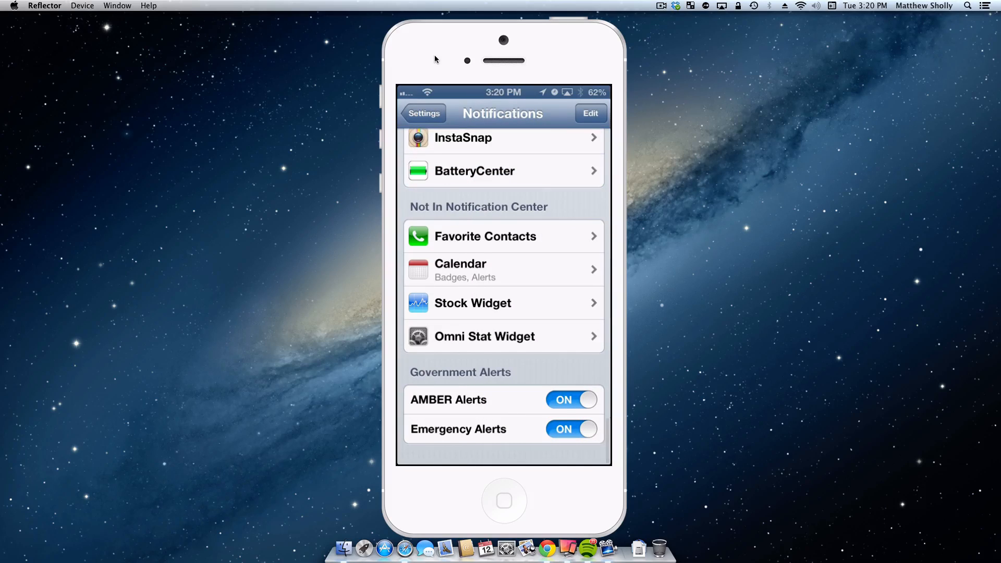
Turn Notification Center on for Favorite Contacts and return to the Notifications list.
{"action": "left_click", "coordinate": [503, 235]}
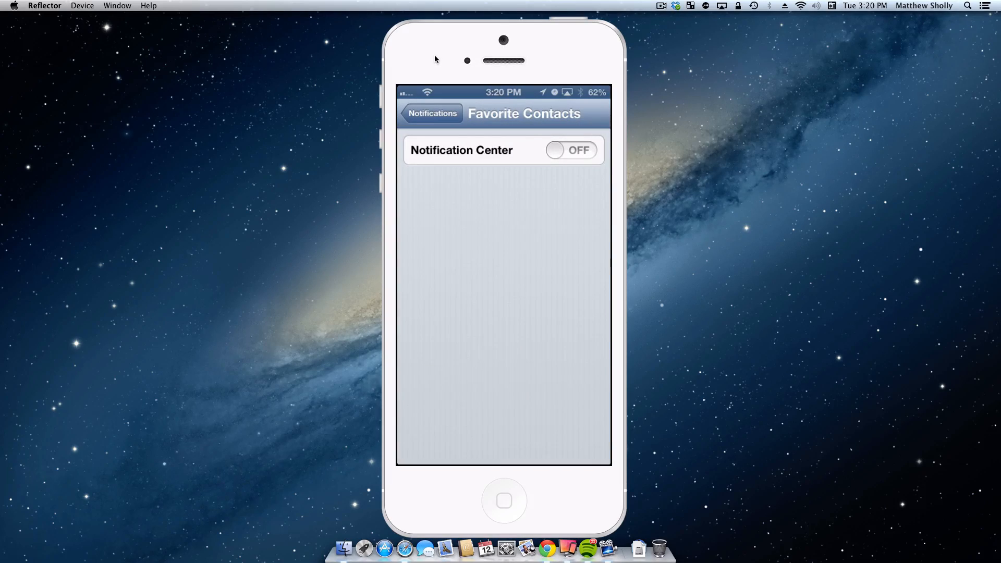
{"action": "left_click", "coordinate": [571, 150]}
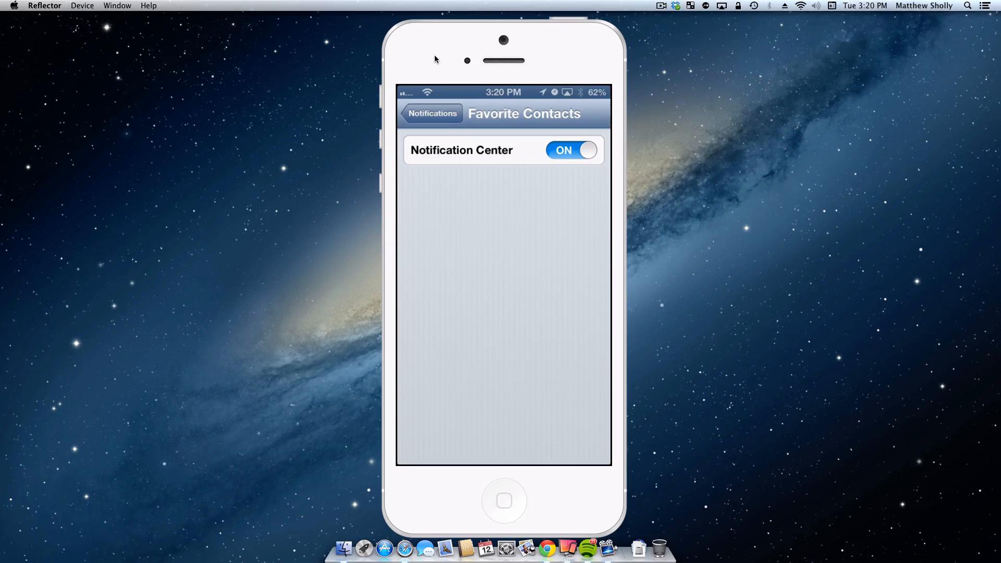
{"action": "left_click", "coordinate": [430, 112]}
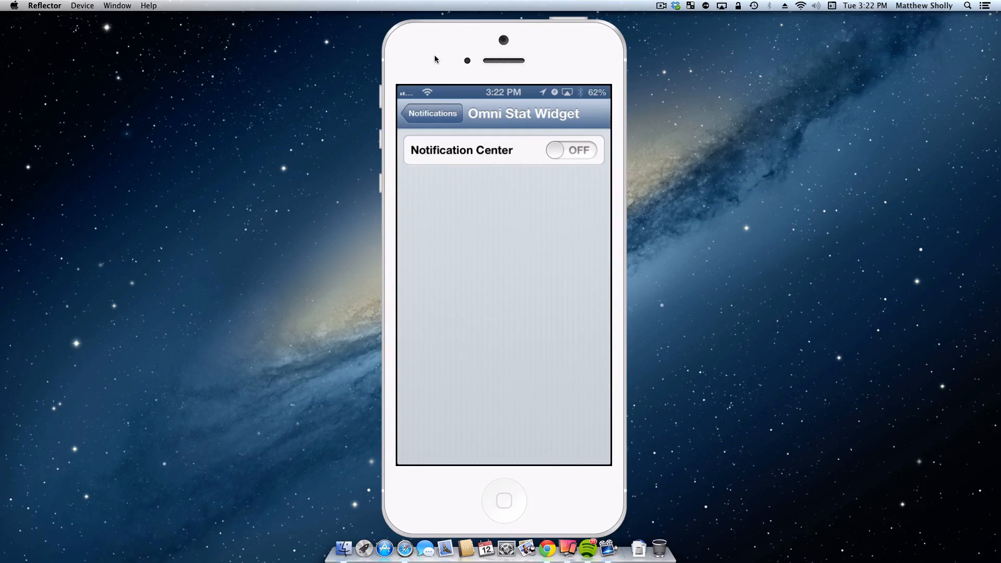
Turn Notification Center on for Omni Stat Widget.
{"action": "left_click", "coordinate": [571, 150]}
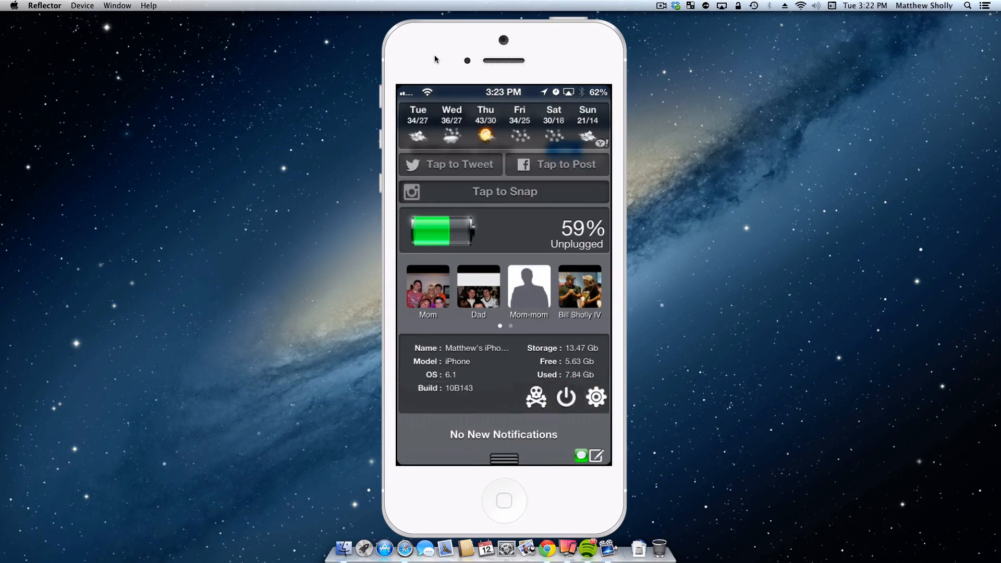
{"action": "left_click", "coordinate": [566, 397]}
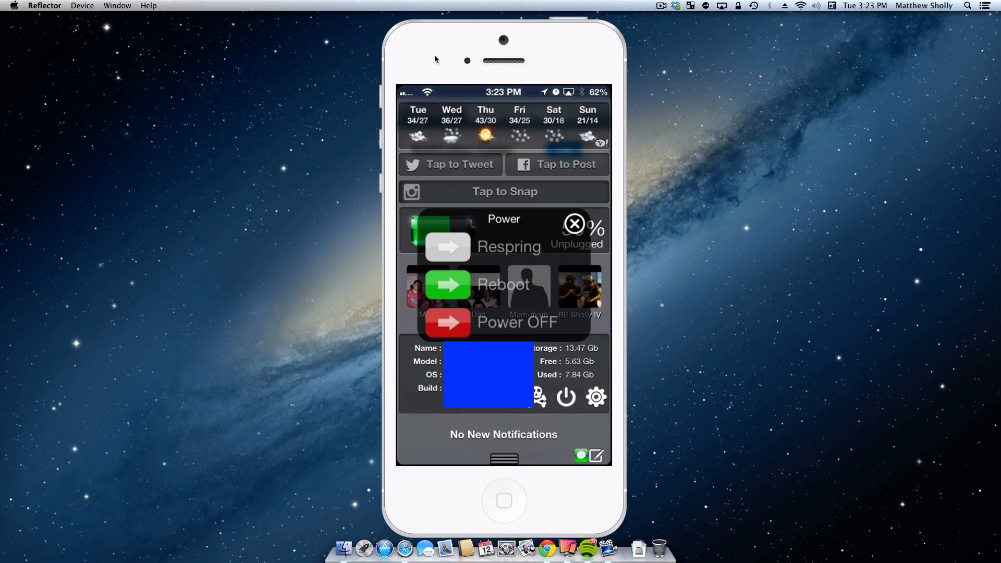
{"action": "left_click", "coordinate": [575, 223]}
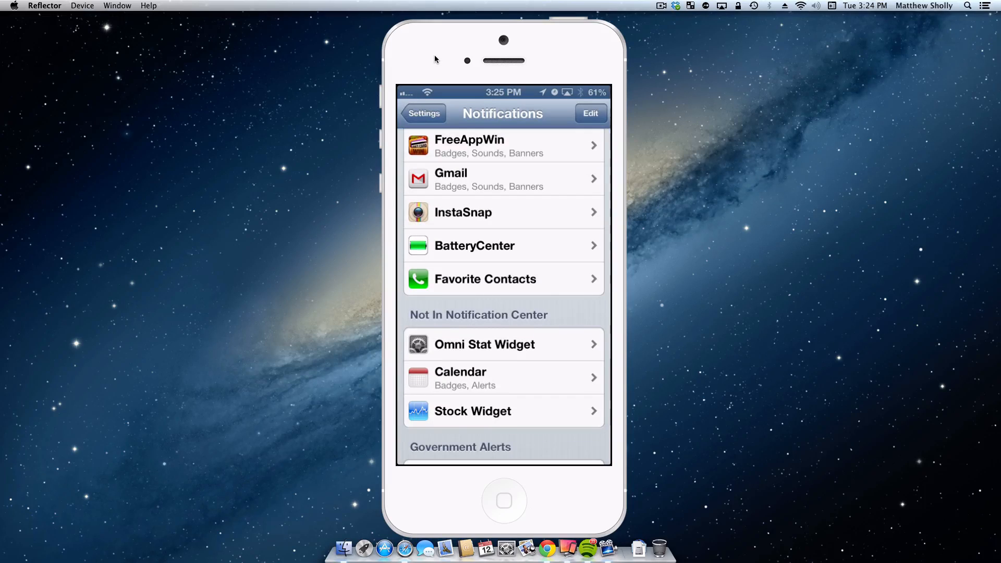
Confirm BatteryCenter's setting, then clear the Gmail notification in Notification Center.
{"action": "left_click", "coordinate": [503, 245]}
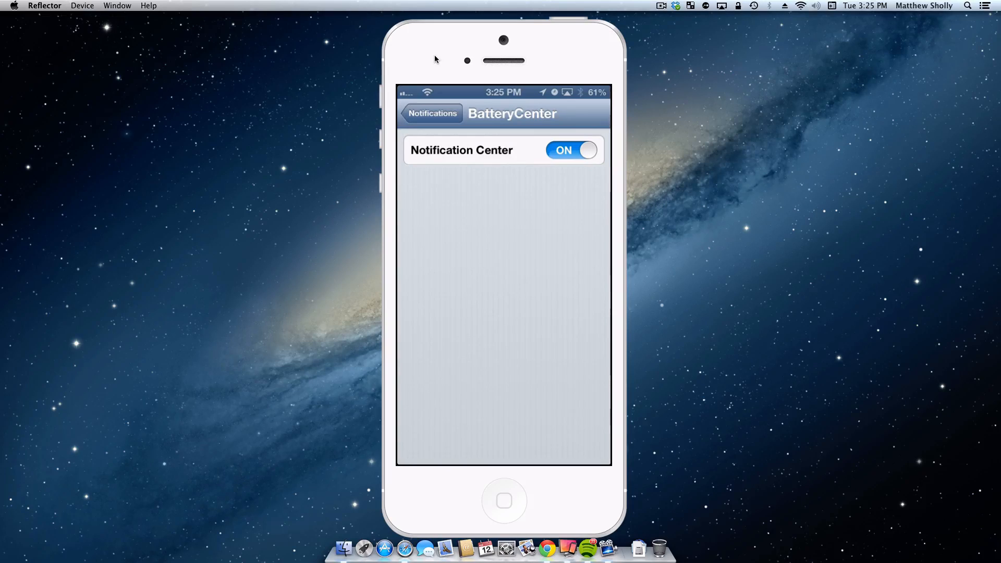
{"action": "left_click", "coordinate": [431, 113]}
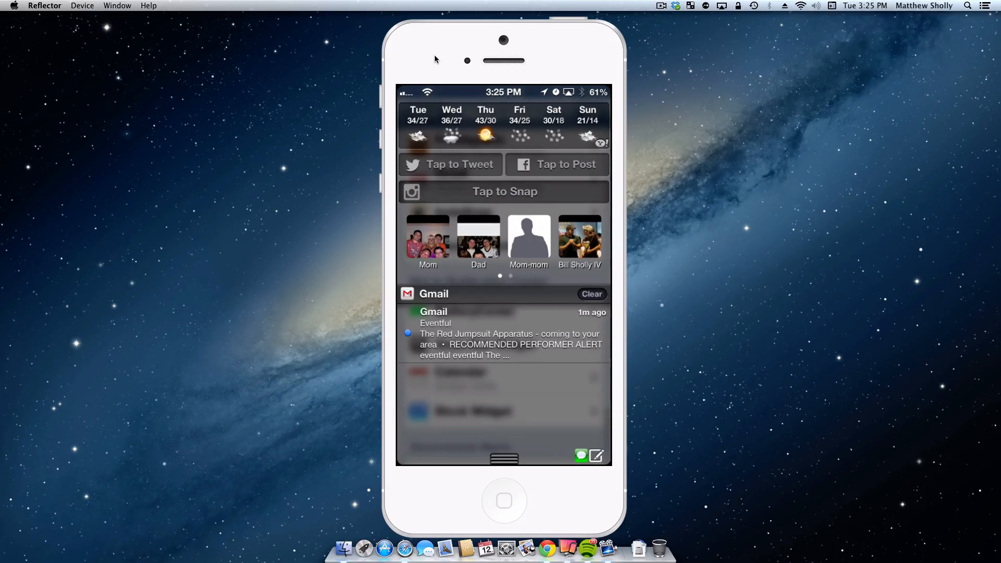
{"action": "left_click", "coordinate": [591, 294]}
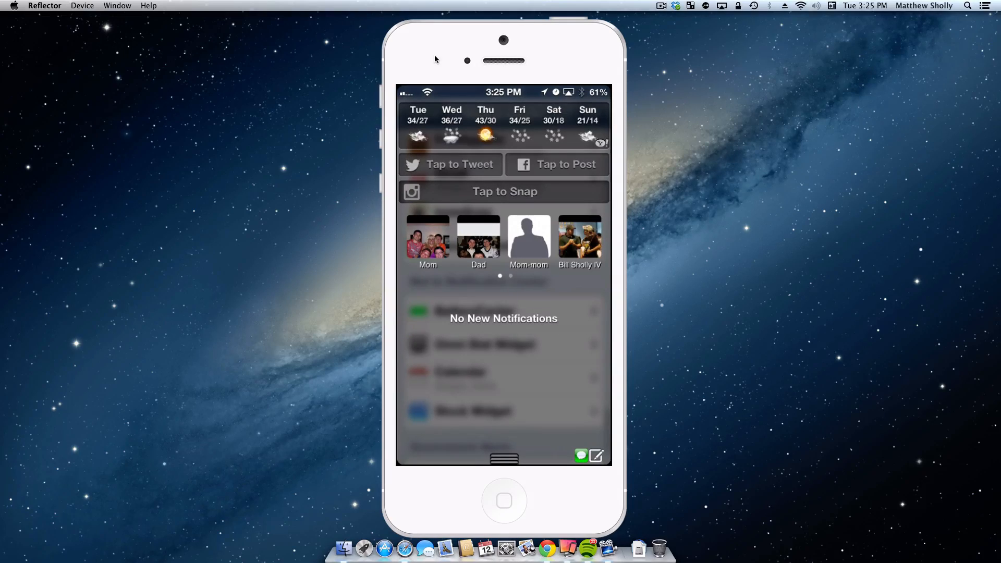